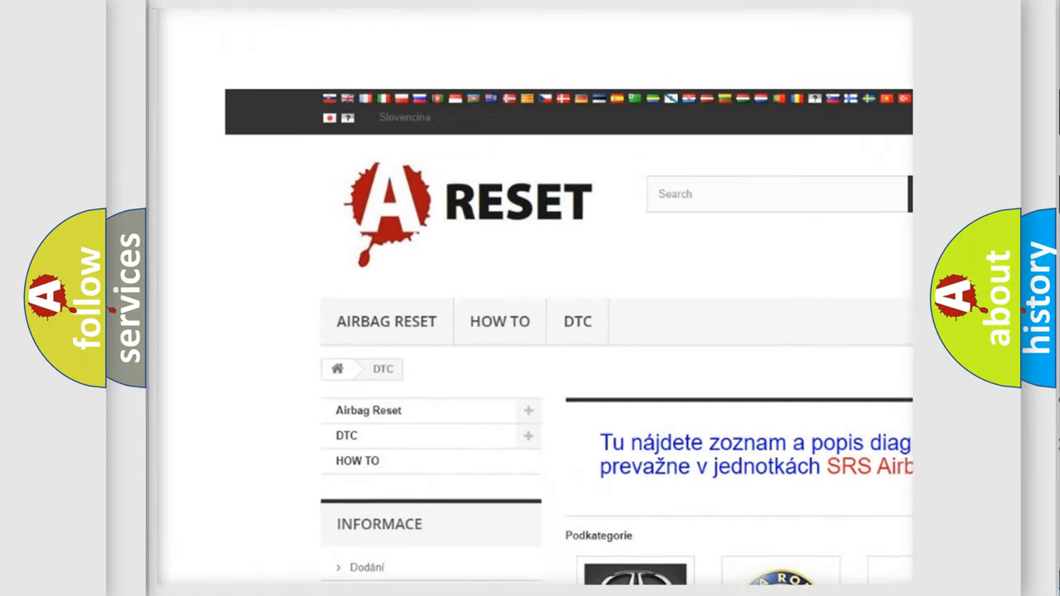
Scroll the DTC category page, open the Toyota DTC logo, and browse Toyota's code subcategories
scroll(down, 3)
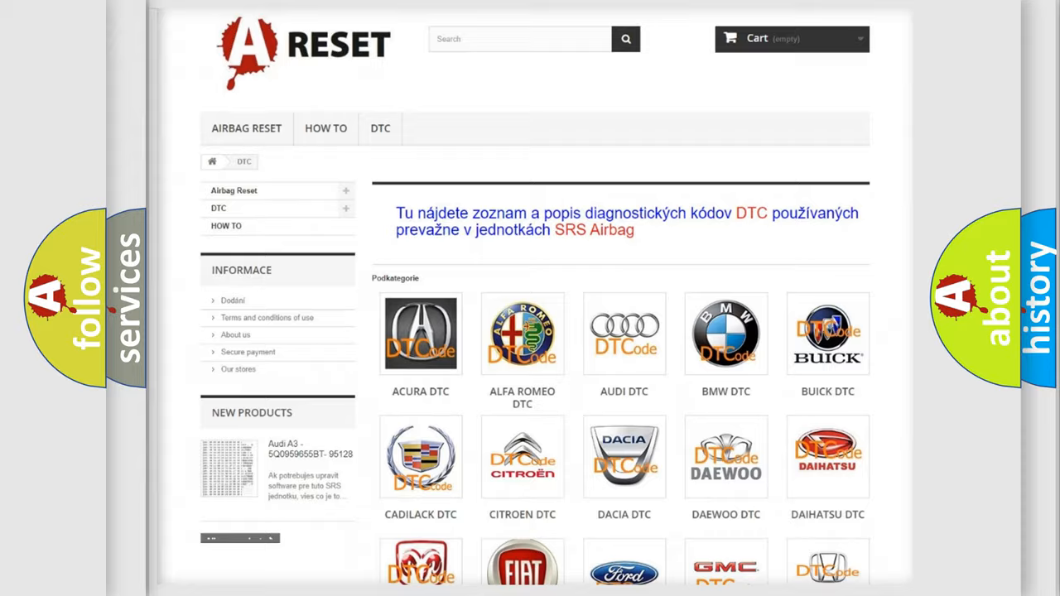
scroll(down, 3)
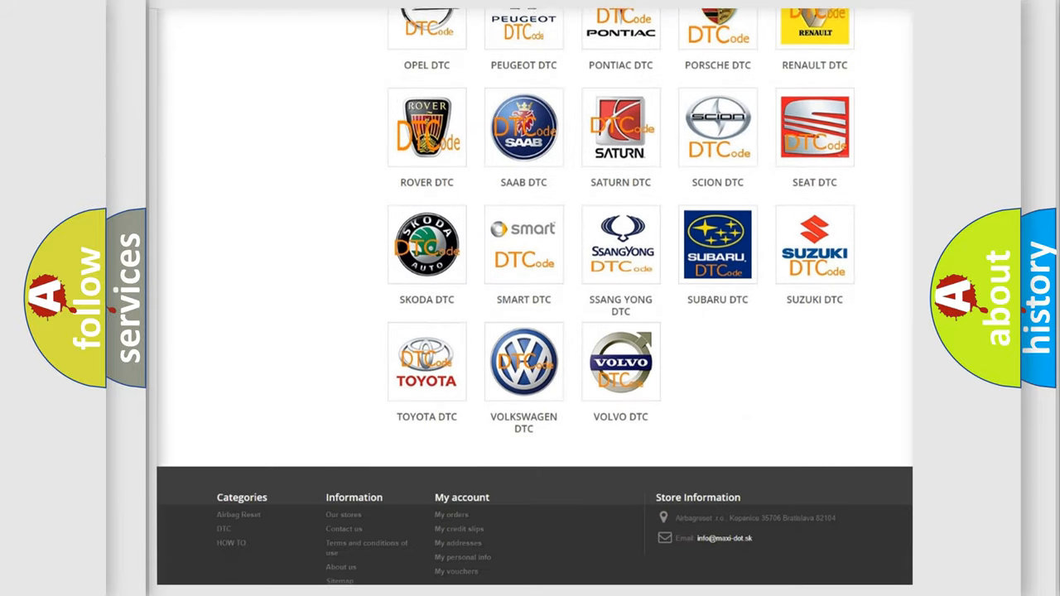
scroll(down, 3)
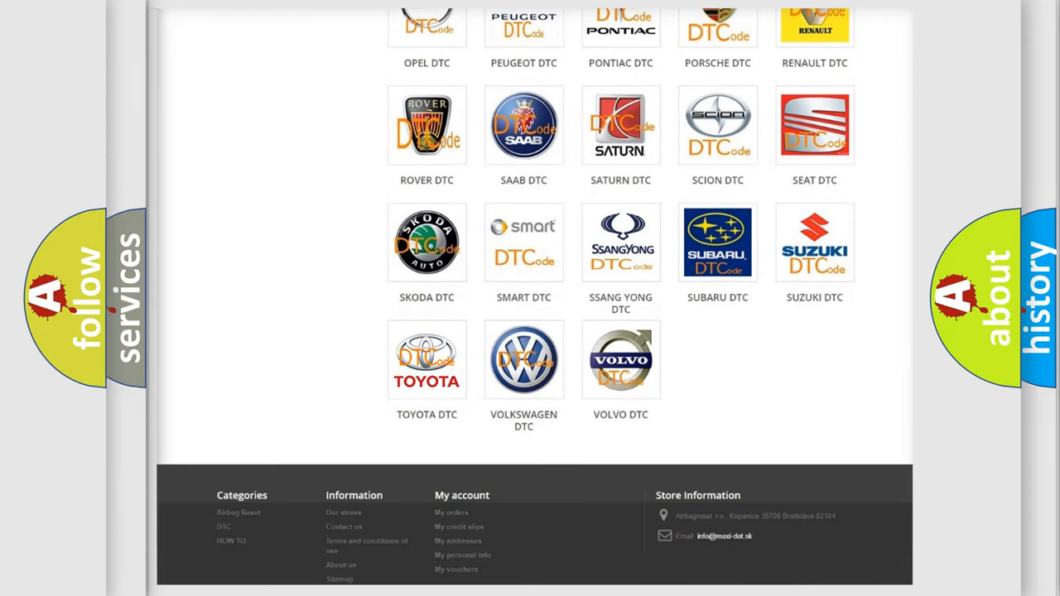
click(427, 359)
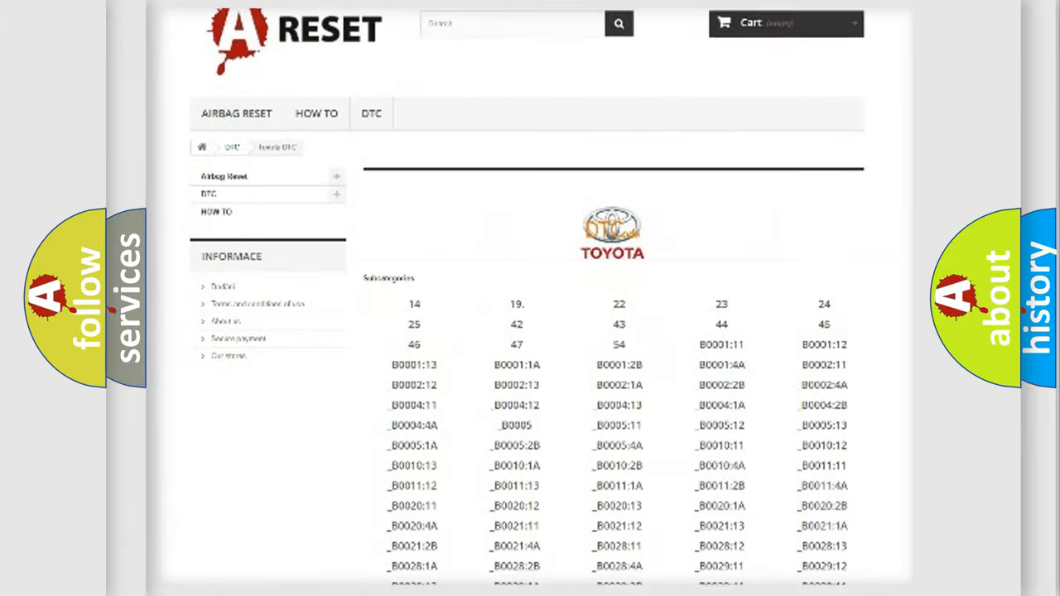
scroll(down, 3)
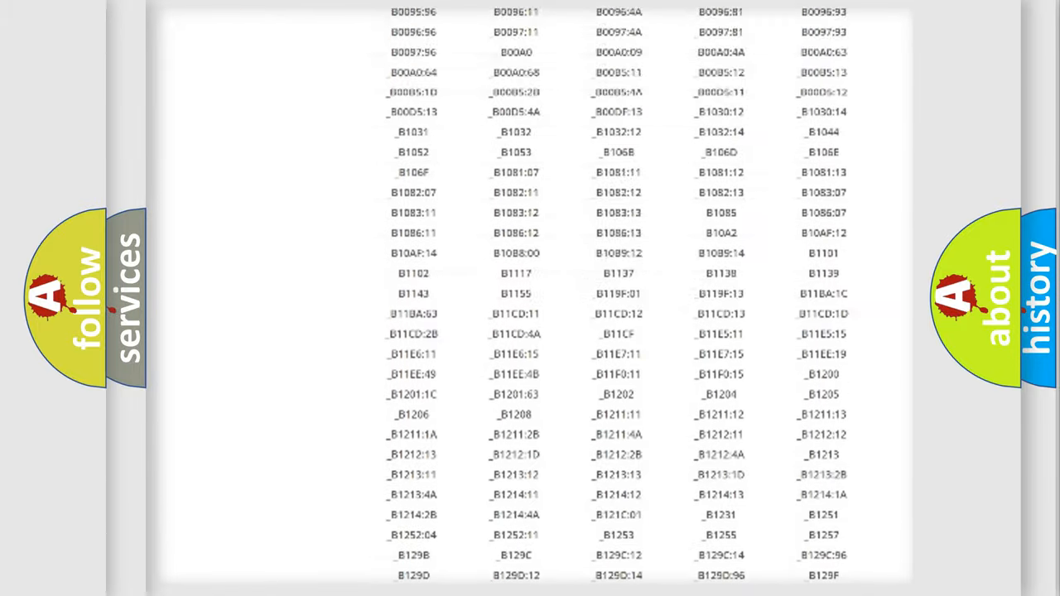
scroll(up, 3)
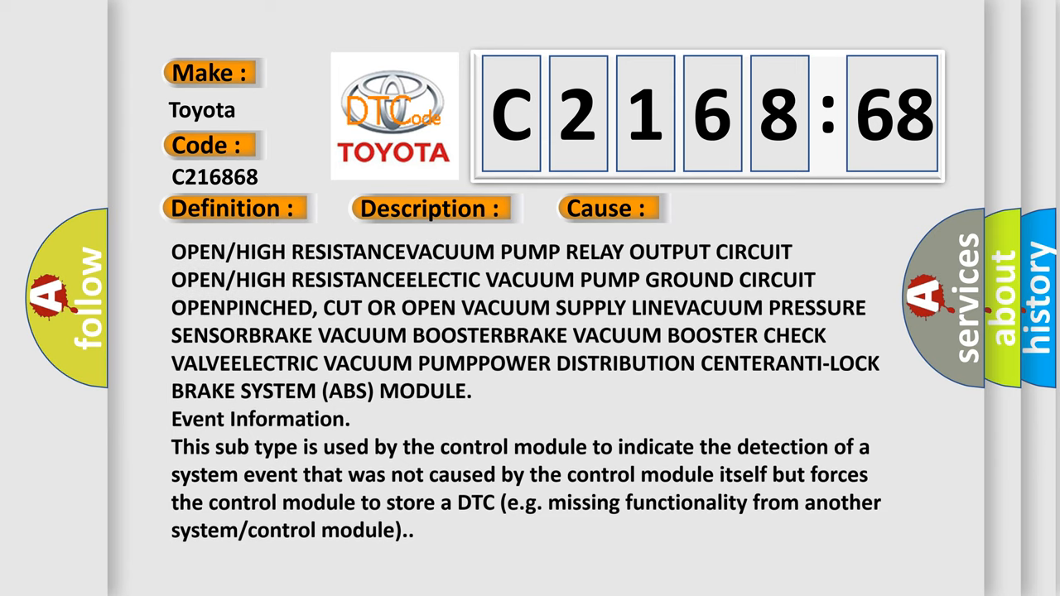
Scroll the C216868 slide's text panel to show its cause and event information
scroll(down, 3)
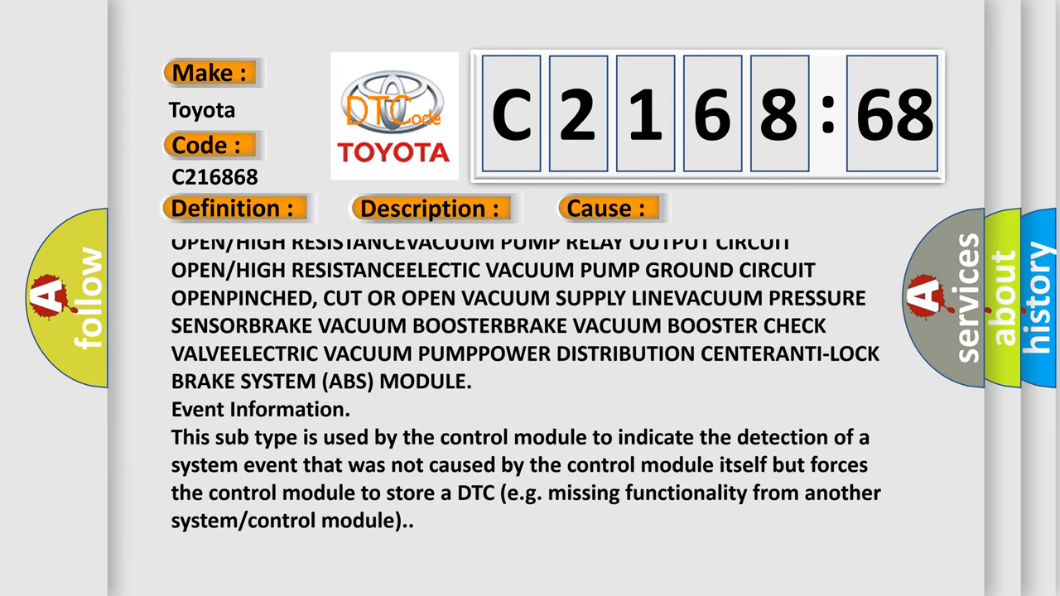